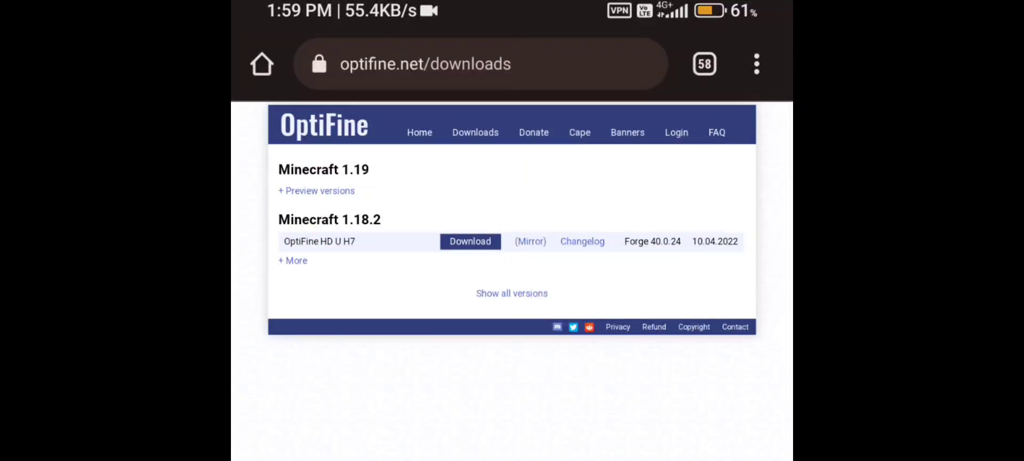
Download OptiFine HD U H8 pre1 from the Minecraft 1.19 preview versions list
{"action": "left_click", "coordinate": [316, 190]}
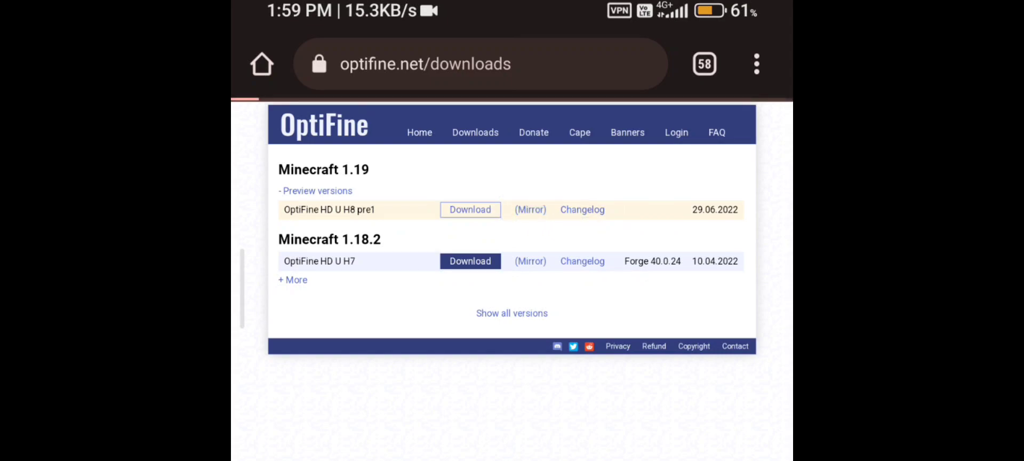
{"action": "left_click", "coordinate": [470, 209]}
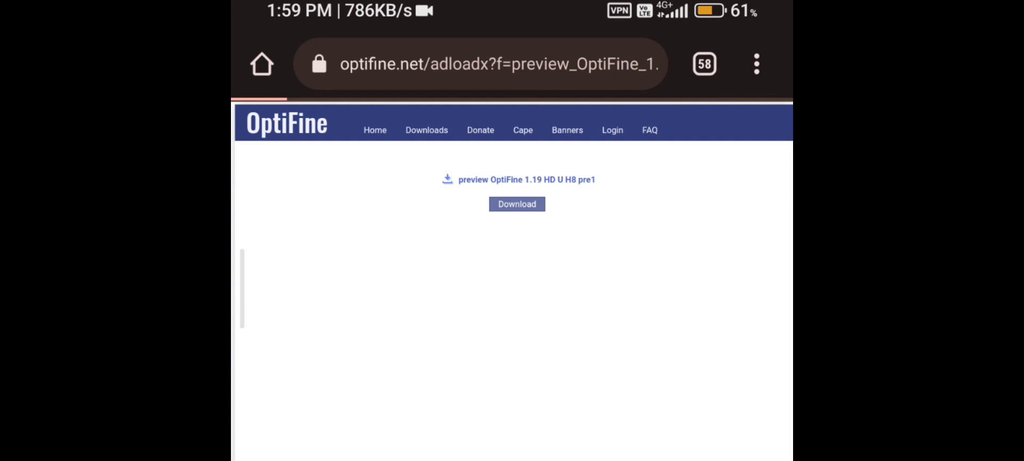
{"action": "left_click", "coordinate": [516, 204]}
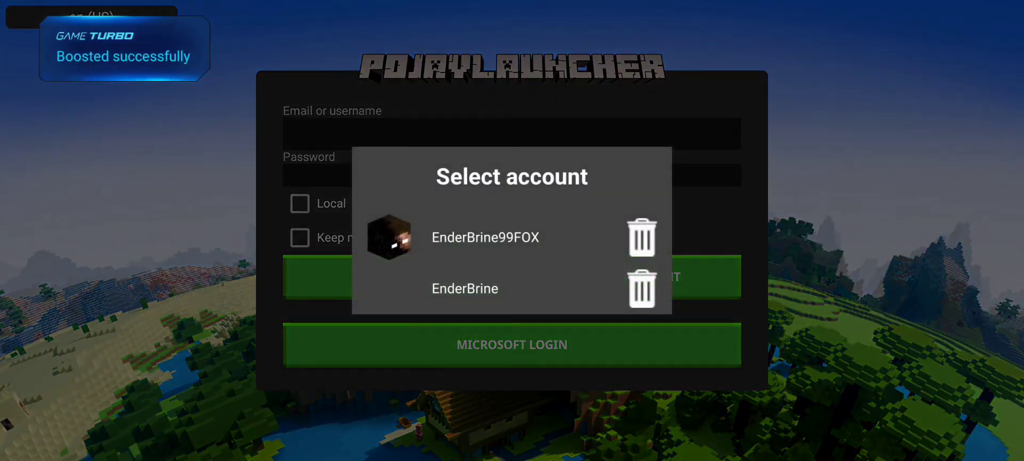
Sign in with the saved account and install the OptiFine H8 pre1 jar into the game folder
{"action": "left_click", "coordinate": [486, 237]}
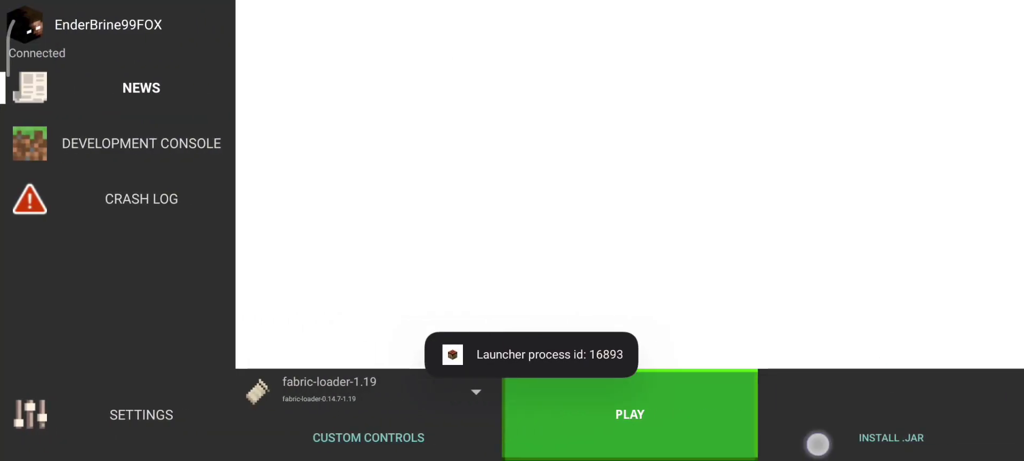
{"action": "left_click", "coordinate": [629, 414]}
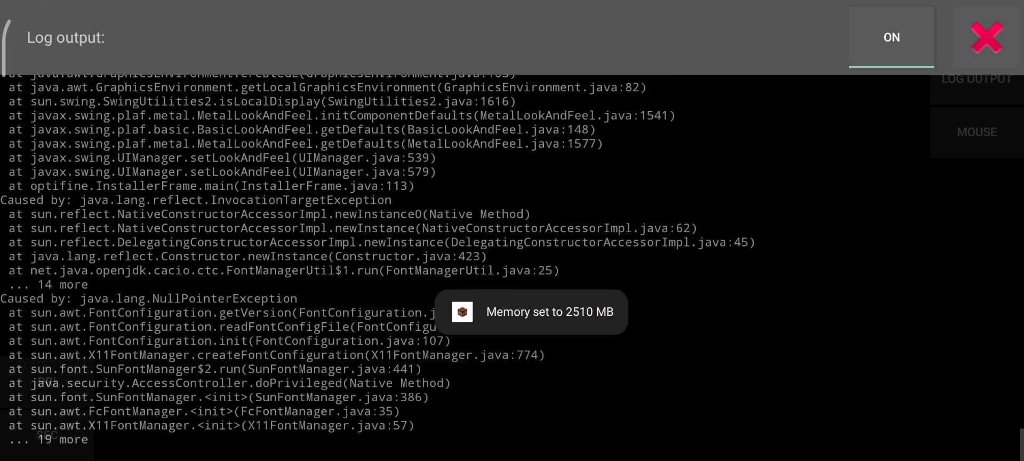
{"action": "left_click", "coordinate": [985, 38]}
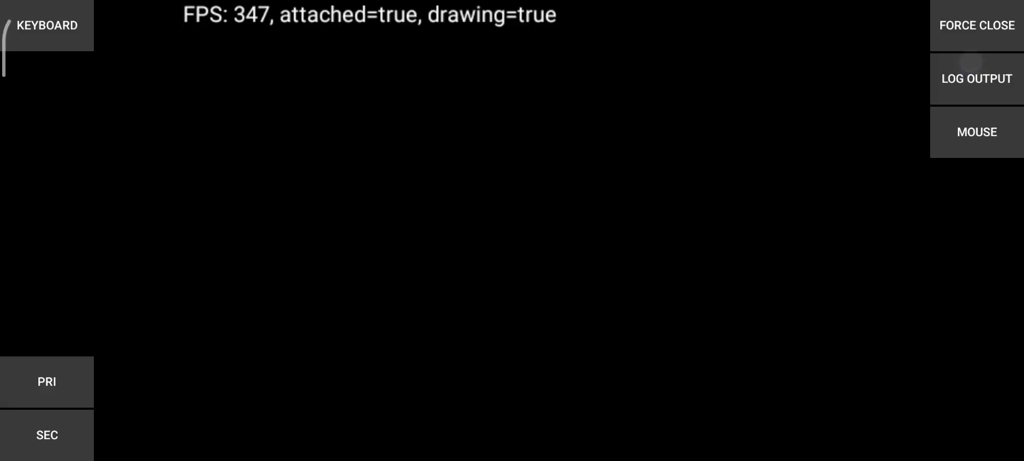
{"action": "left_click", "coordinate": [385, 319]}
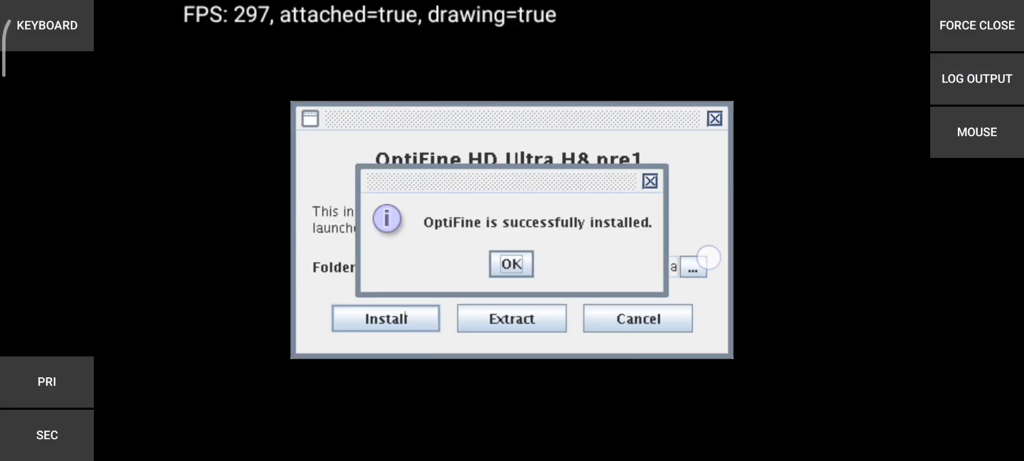
{"action": "left_click", "coordinate": [511, 264]}
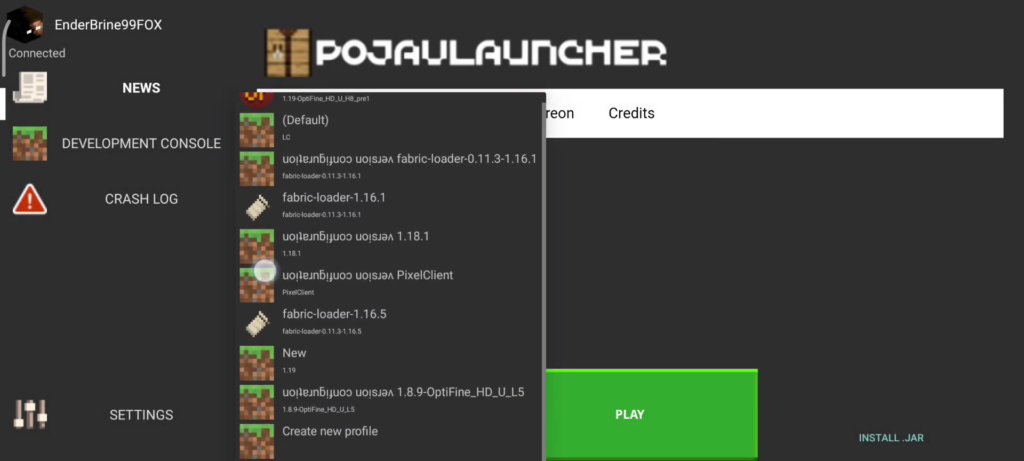
Select the OptiFine 1.19 H8 pre1 profile and start the game
{"action": "scroll", "scroll_direction": "down", "scroll_amount": 3}
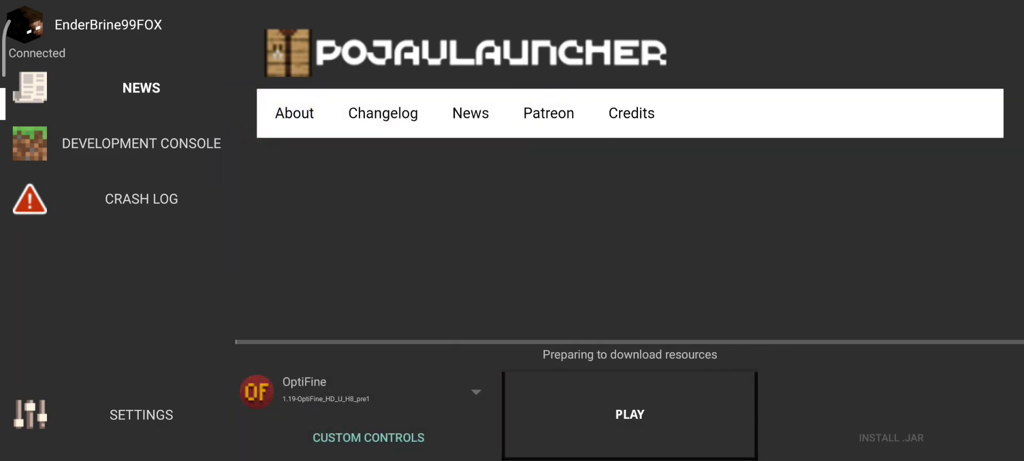
{"action": "left_click", "coordinate": [629, 414]}
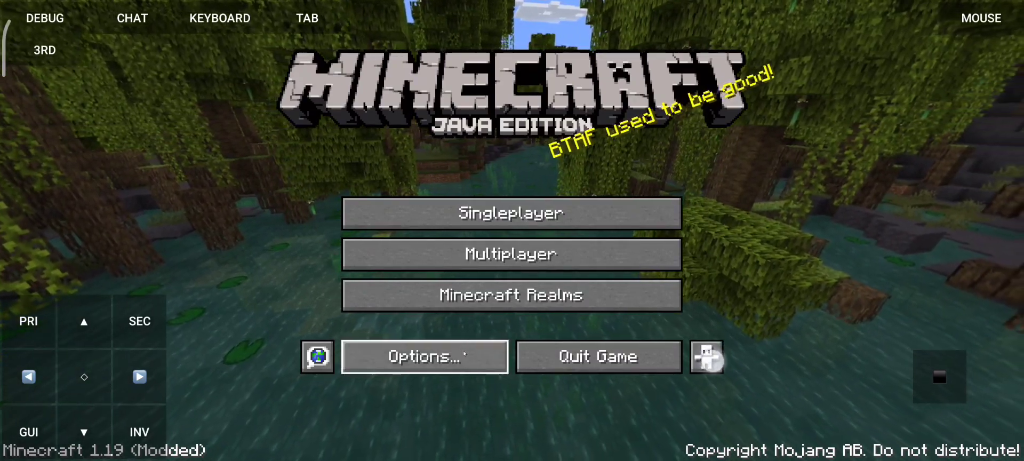
Lower Simulation Distance to 5 chunks in Video Settings, leaving shaders untouched
{"action": "left_click", "coordinate": [423, 355]}
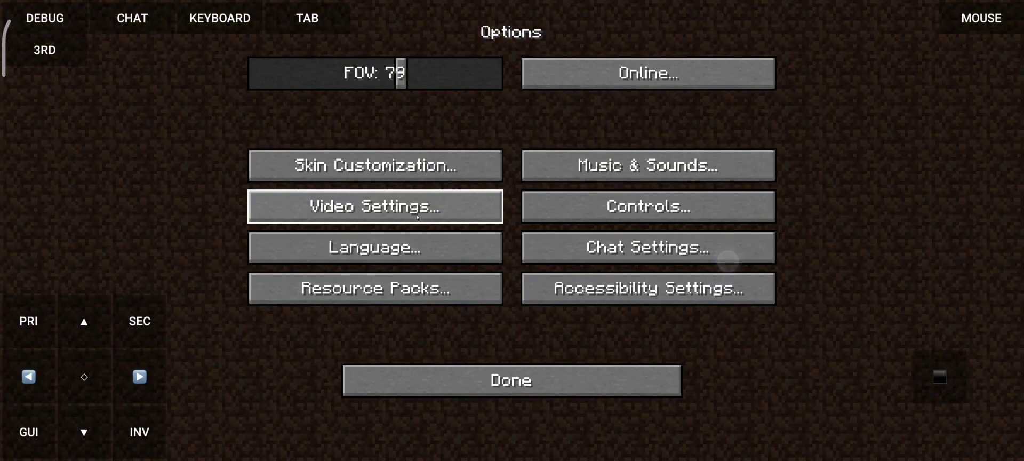
{"action": "left_click", "coordinate": [374, 206]}
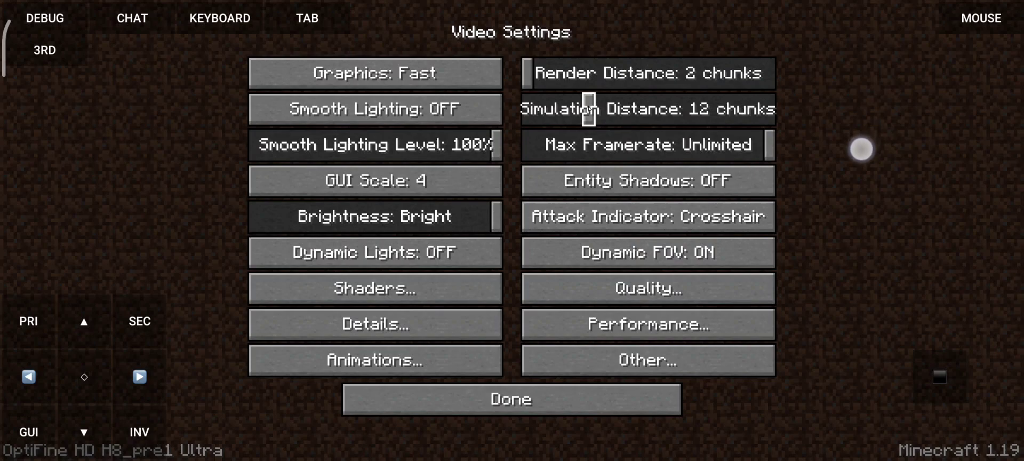
{"action": "left_click_drag", "start_coordinate": [588, 109], "coordinate": [526, 108]}
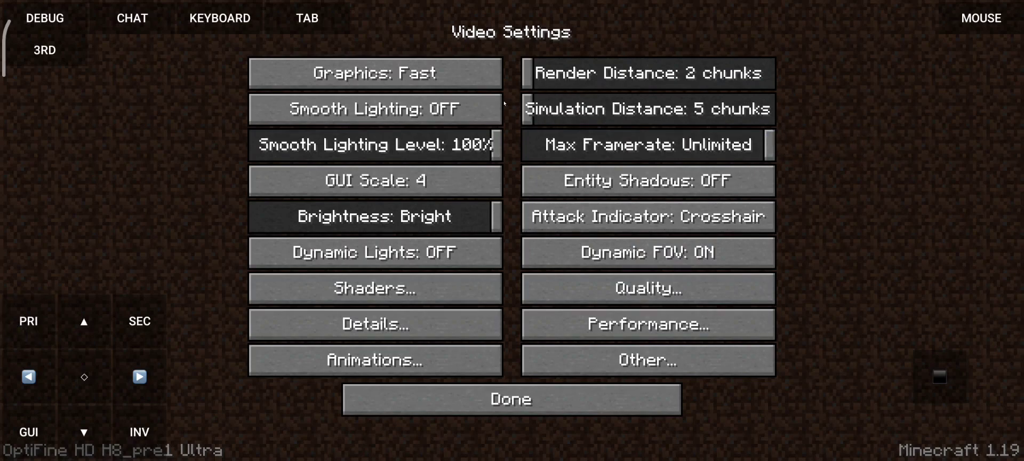
{"action": "mouse_move", "coordinate": [858, 259]}
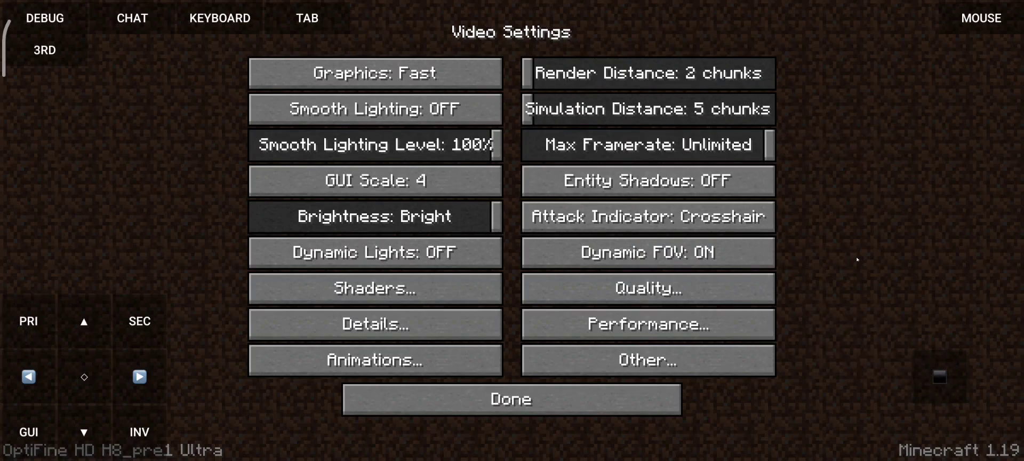
{"action": "mouse_move", "coordinate": [686, 200]}
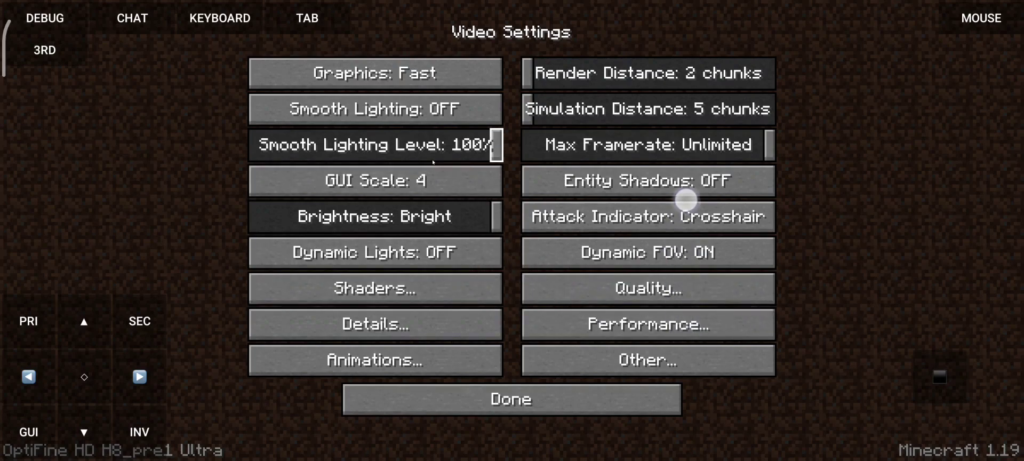
{"action": "left_click", "coordinate": [374, 288]}
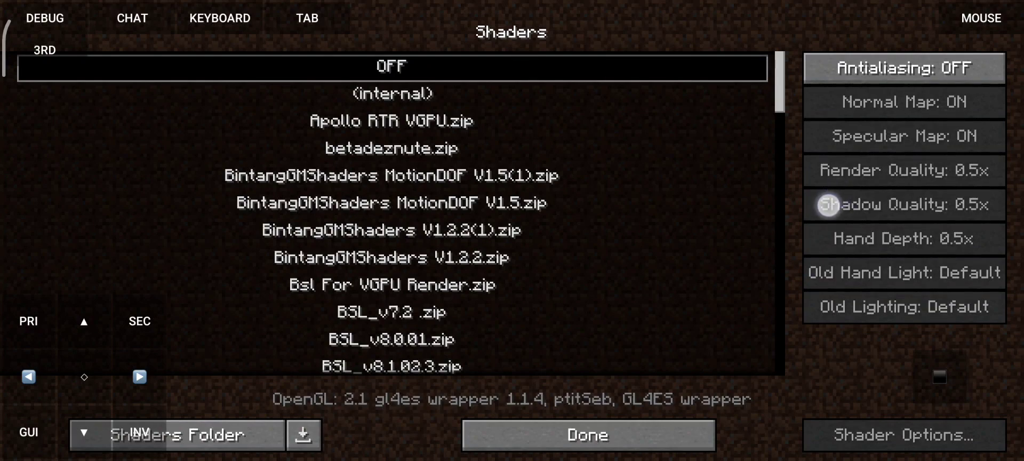
Leave shaders OFF and Smooth Lighting Level OFF, continuing to Other Settings
{"action": "left_click", "coordinate": [587, 436]}
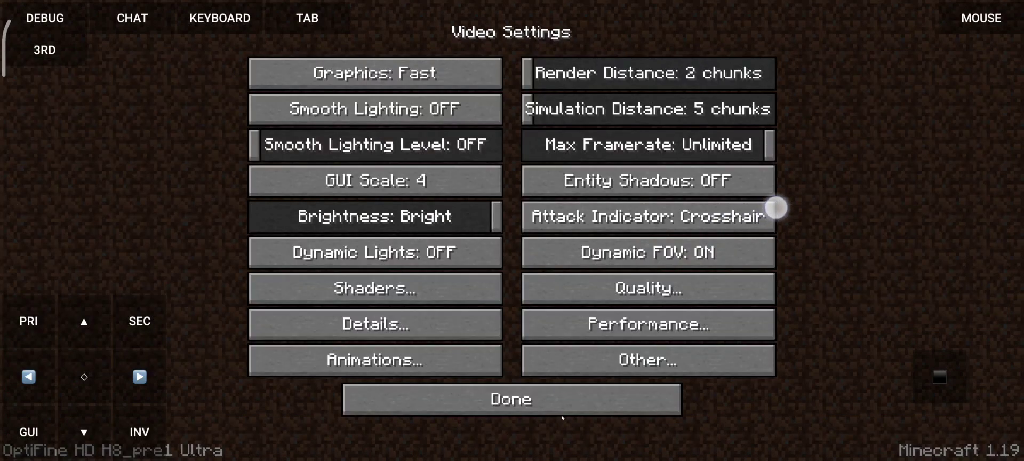
{"action": "mouse_move", "coordinate": [914, 156]}
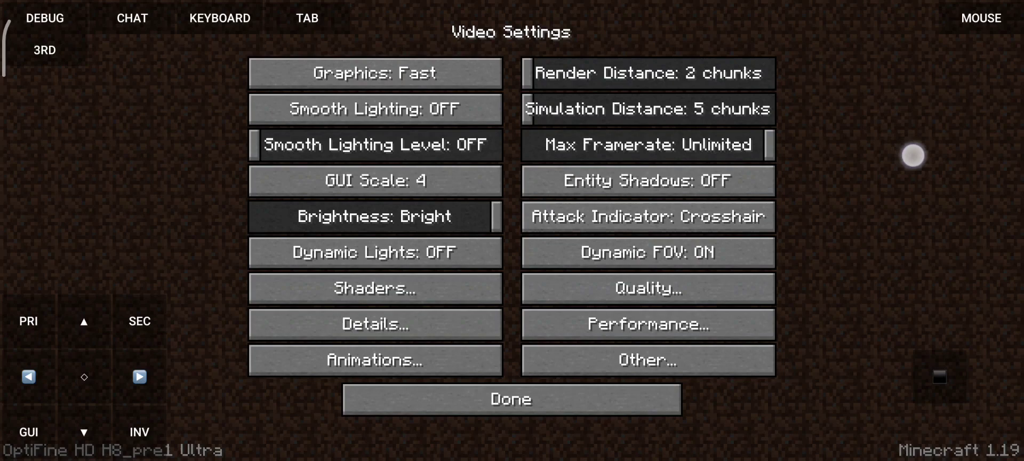
{"action": "mouse_move", "coordinate": [900, 154]}
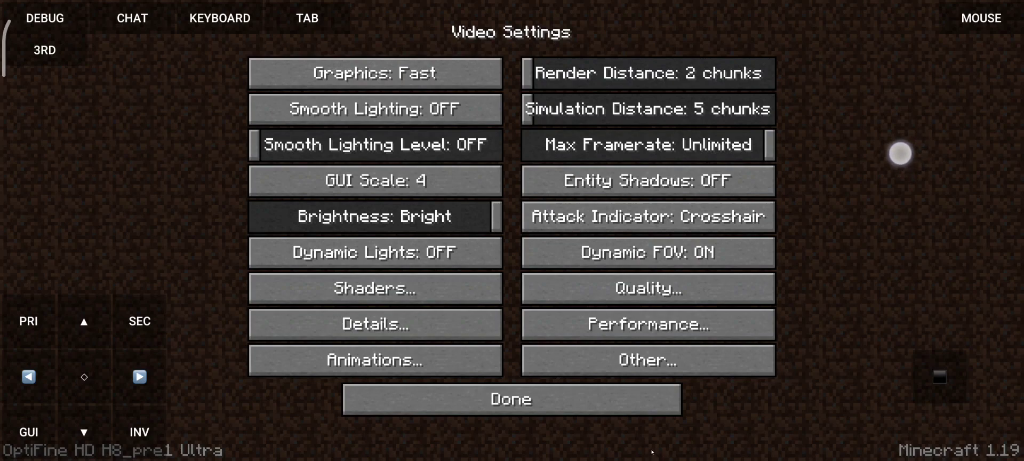
{"action": "left_click", "coordinate": [375, 360]}
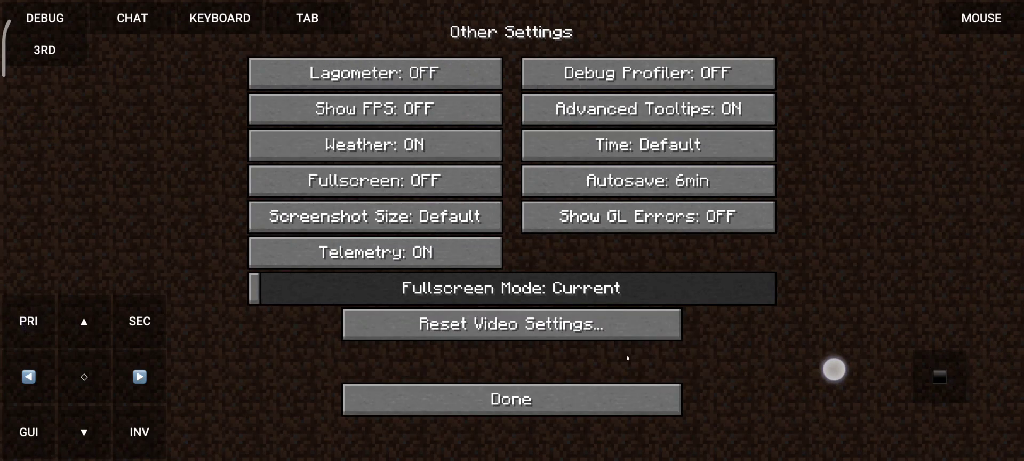
{"action": "mouse_move", "coordinate": [375, 252]}
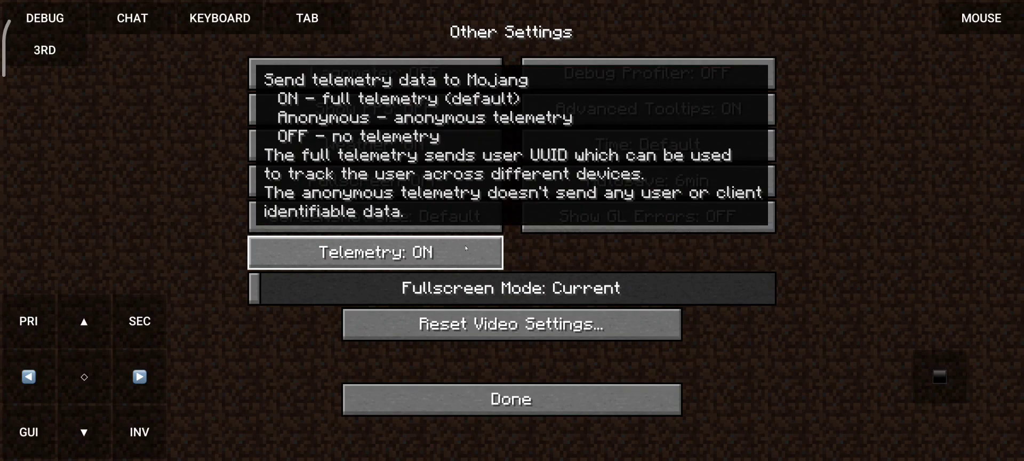
{"action": "mouse_move", "coordinate": [460, 252]}
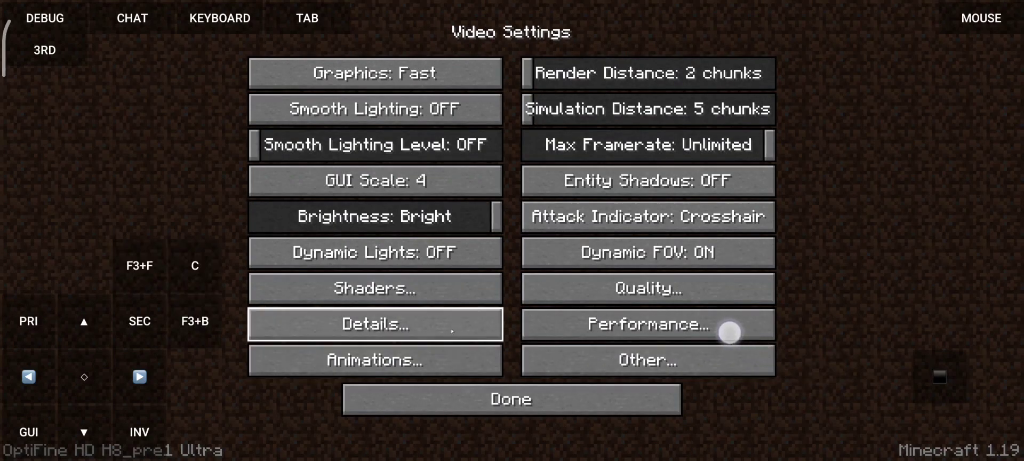
Set Vignette to Fast and Biome Blend to OFF (Fastest) in Details
{"action": "left_click", "coordinate": [375, 324]}
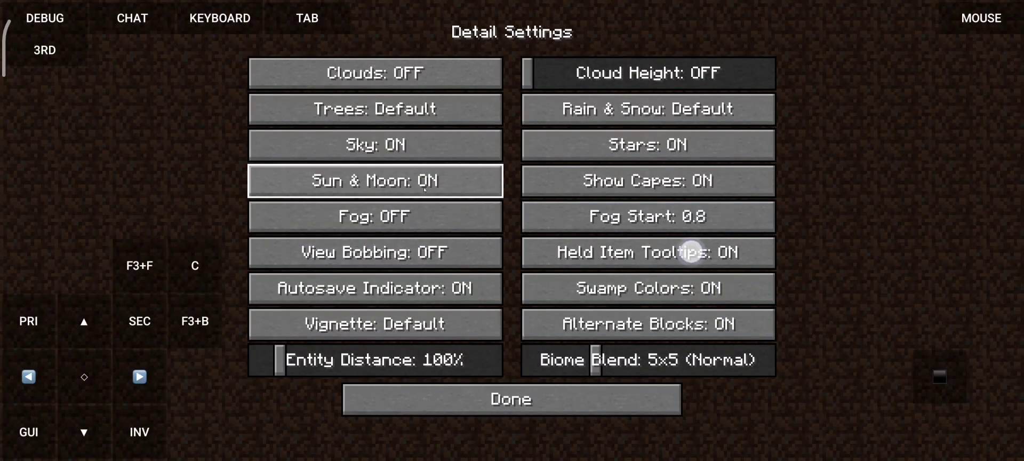
{"action": "mouse_move", "coordinate": [837, 117]}
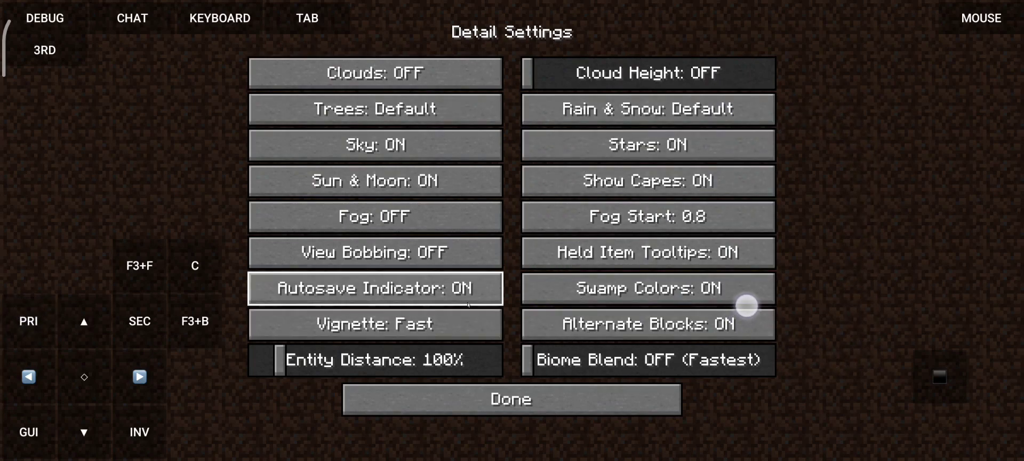
{"action": "left_click", "coordinate": [376, 288]}
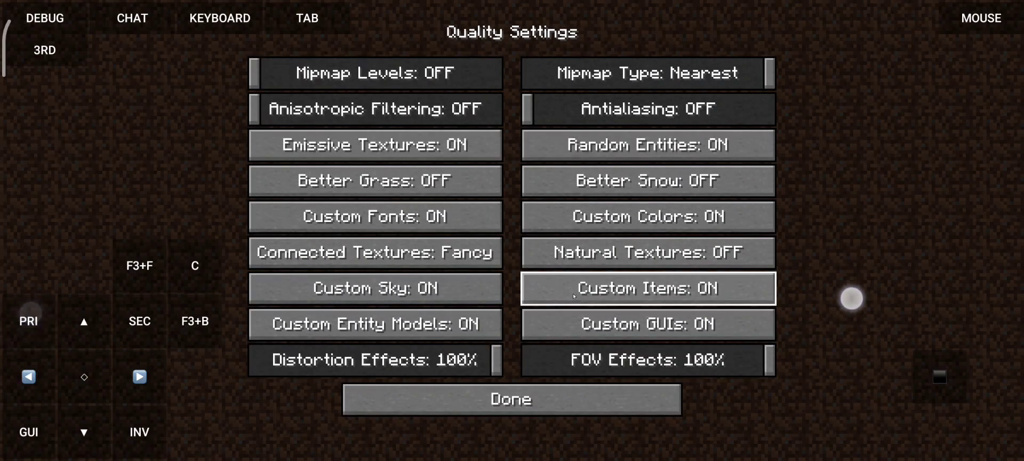
Switch Connected Textures from Fancy to Fast and return to the game world
{"action": "left_click", "coordinate": [511, 399]}
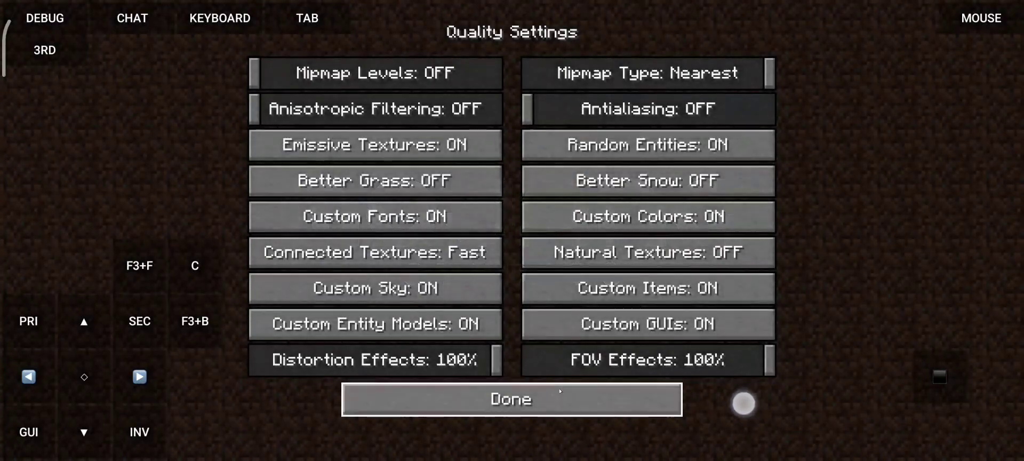
{"action": "left_click", "coordinate": [511, 399]}
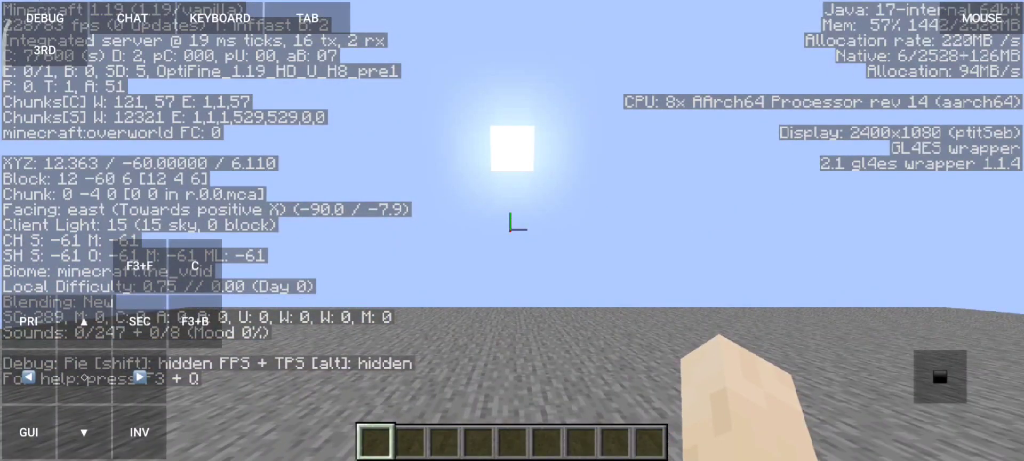
Switch to front-facing third-person view with the debug overlay hidden
{"action": "left_click", "coordinate": [45, 18]}
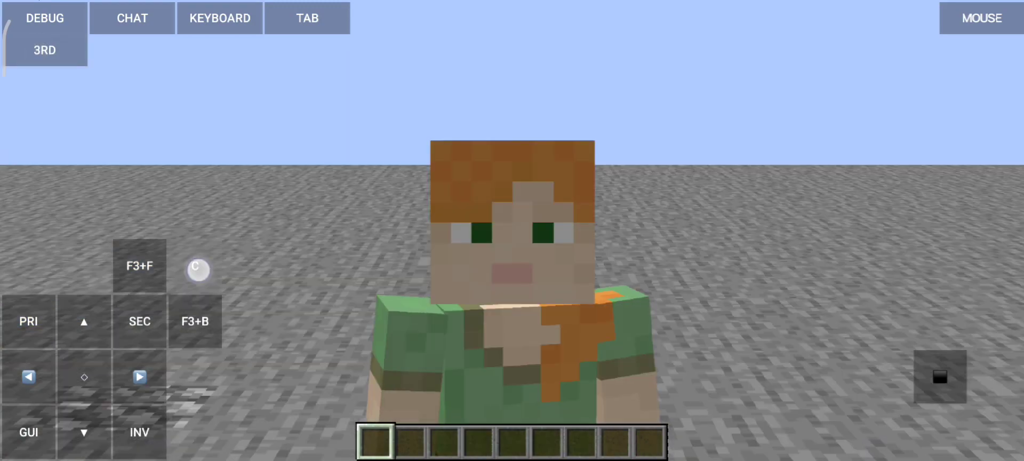